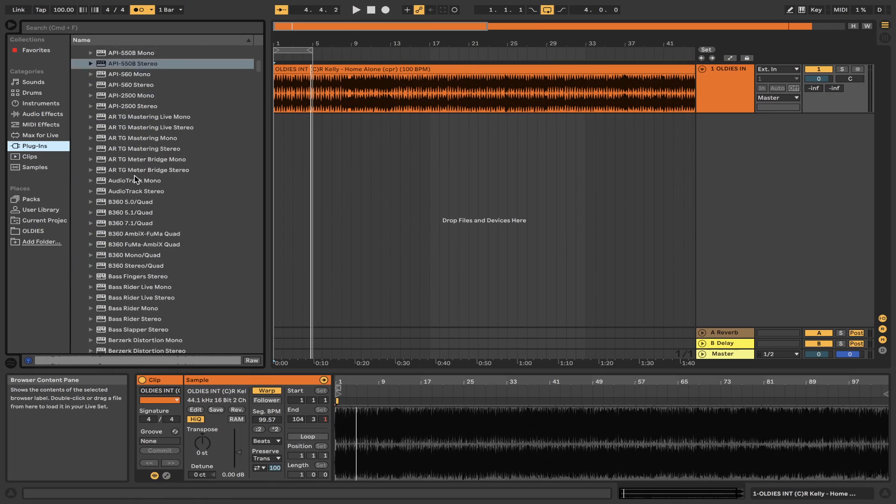
Scroll the Plug-Ins browser to the VST3 Waves folder.
{"action": "scroll", "scroll_direction": "down", "scroll_amount": 3}
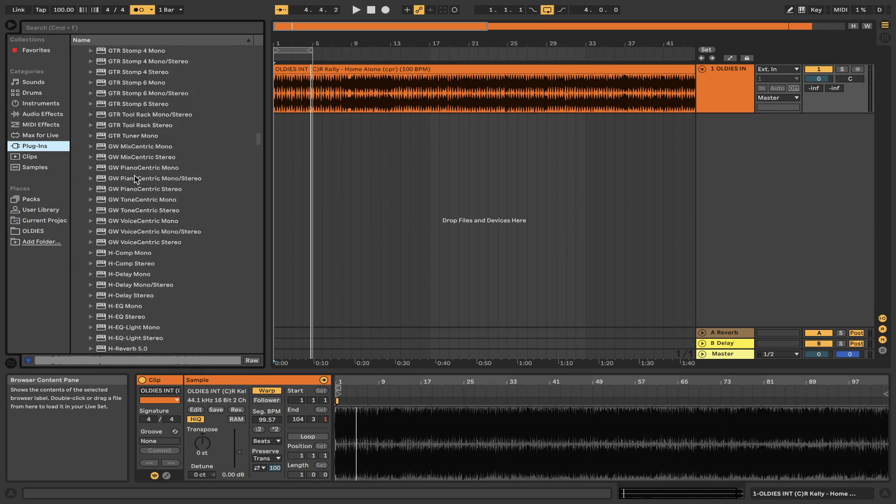
{"action": "scroll", "scroll_direction": "down", "scroll_amount": 3}
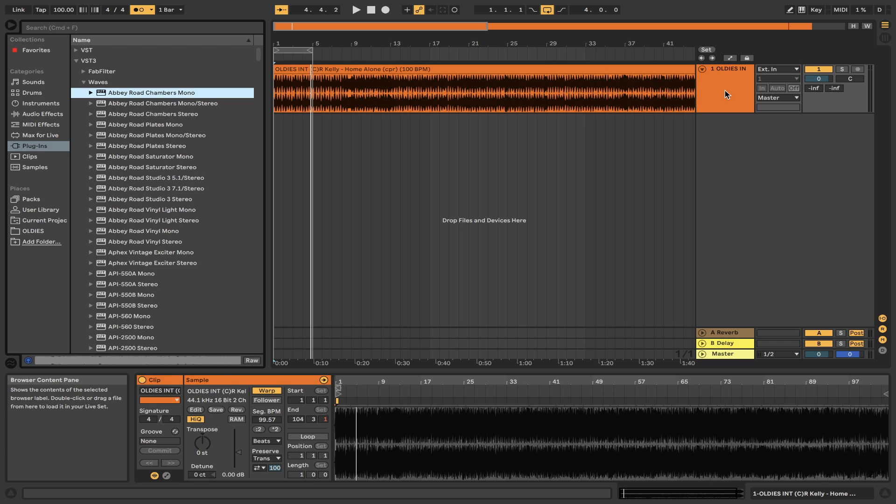
Load Abbey Road Chambers Mono on the oldies track and set its Dry/Wet mix to 39%.
{"action": "double_click", "coordinate": [129, 93]}
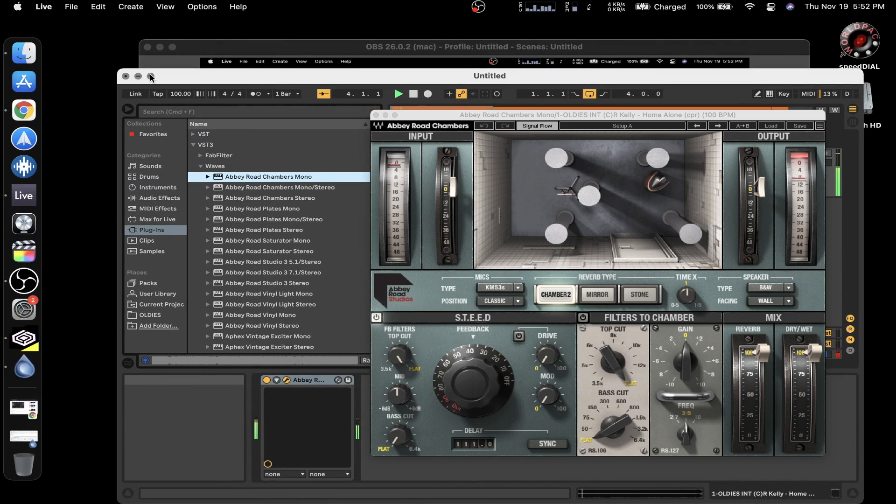
{"action": "left_click", "coordinate": [150, 77]}
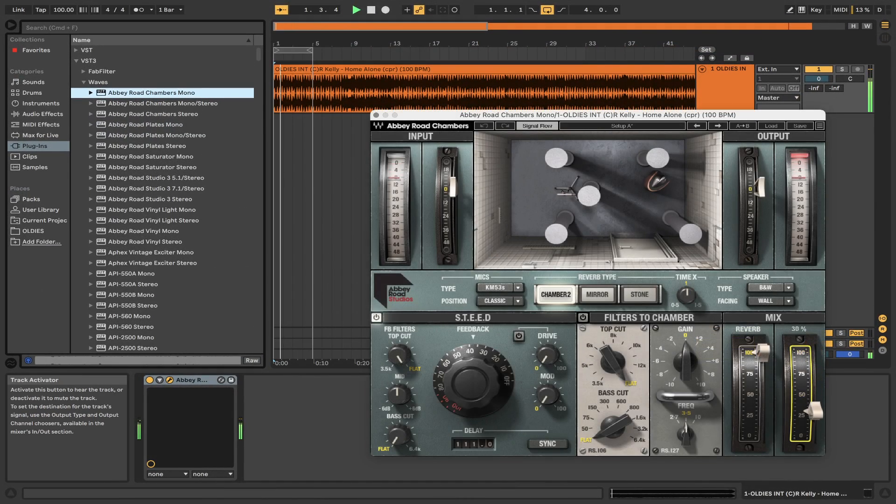
{"action": "left_click_drag", "start_coordinate": [802, 354], "coordinate": [802, 440]}
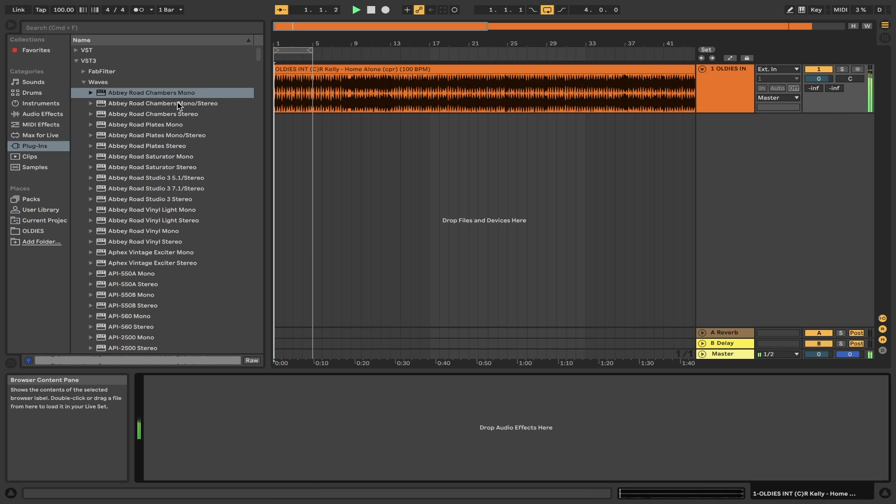
Try Abbey Road Chambers Mono/Stereo, then step API-550A Mono to its next preset.
{"action": "double_click", "coordinate": [163, 103]}
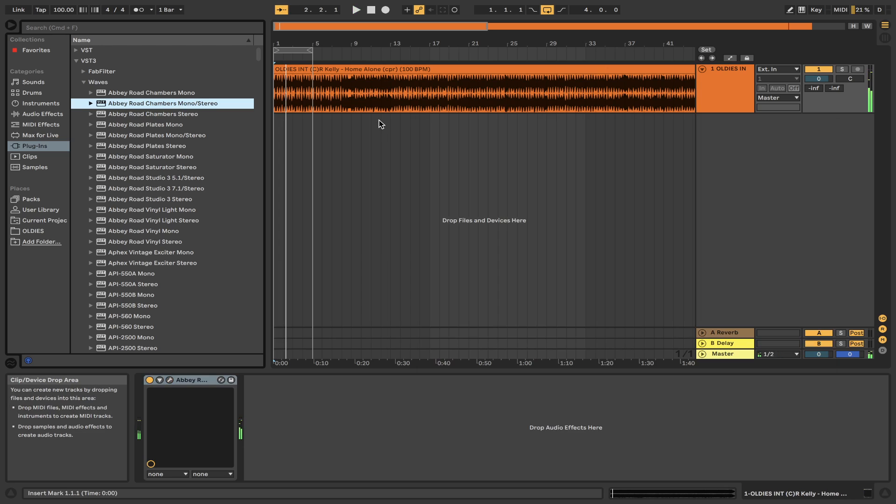
{"action": "scroll", "scroll_direction": "down", "scroll_amount": 3}
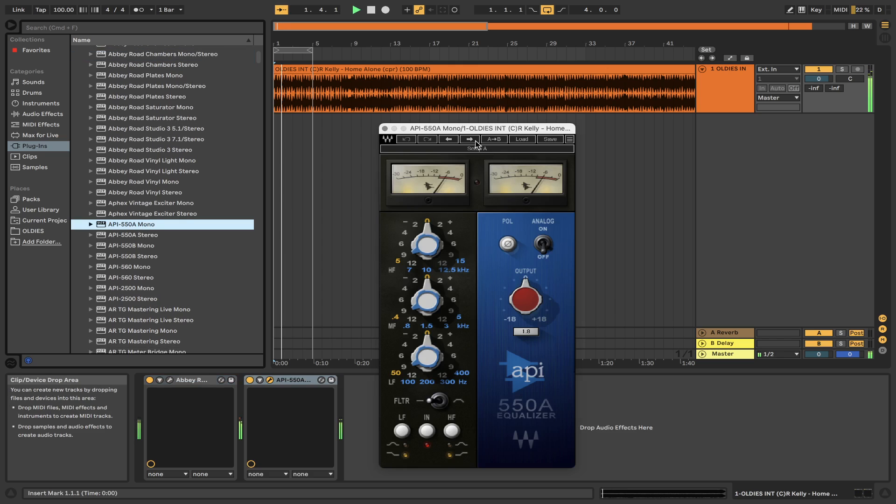
{"action": "left_click", "coordinate": [470, 139]}
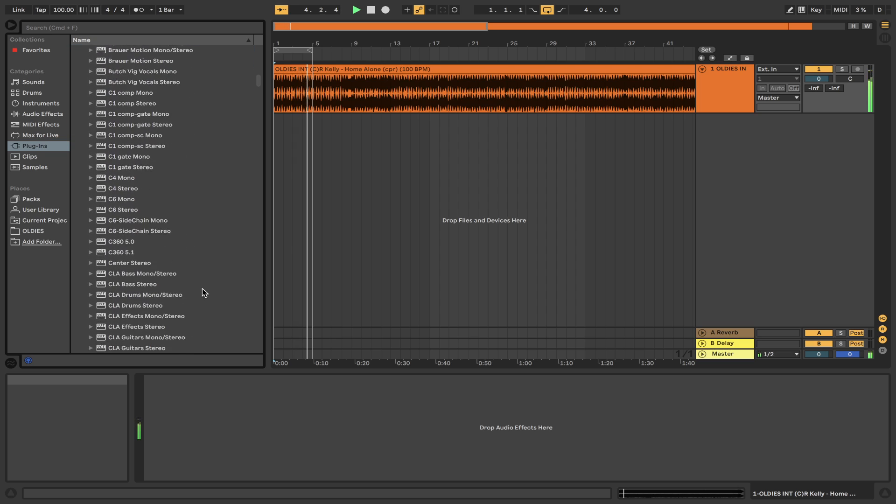
Load CLA Bass Stereo and cycle Start Me Up, Chorus Wire, Scoop and Clean Edge presets.
{"action": "left_click", "coordinate": [132, 283]}
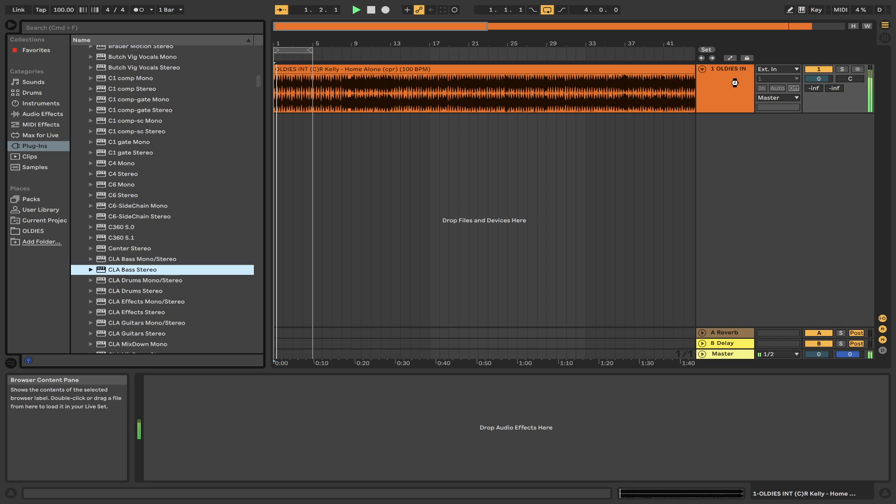
{"action": "double_click", "coordinate": [133, 269]}
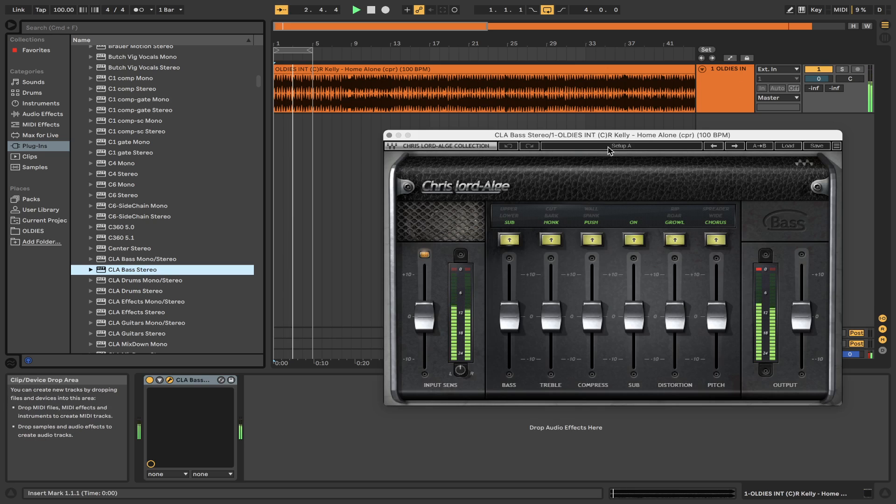
{"action": "left_click", "coordinate": [735, 145]}
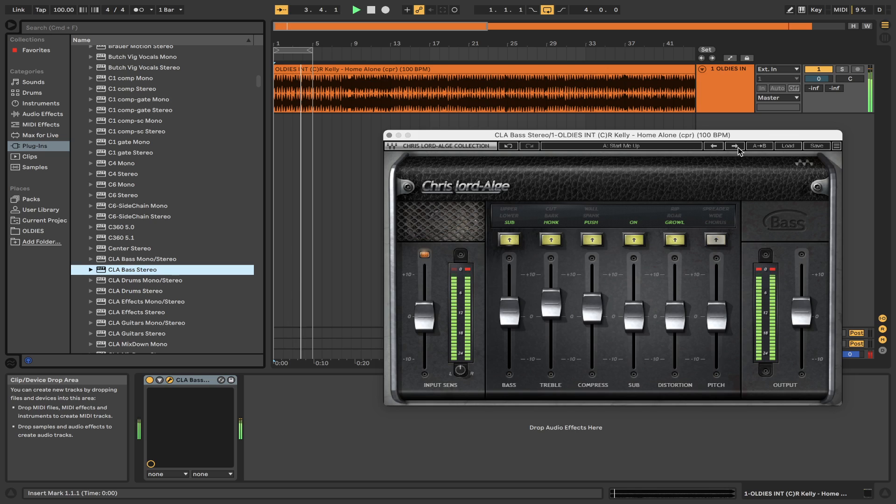
{"action": "left_click", "coordinate": [734, 146]}
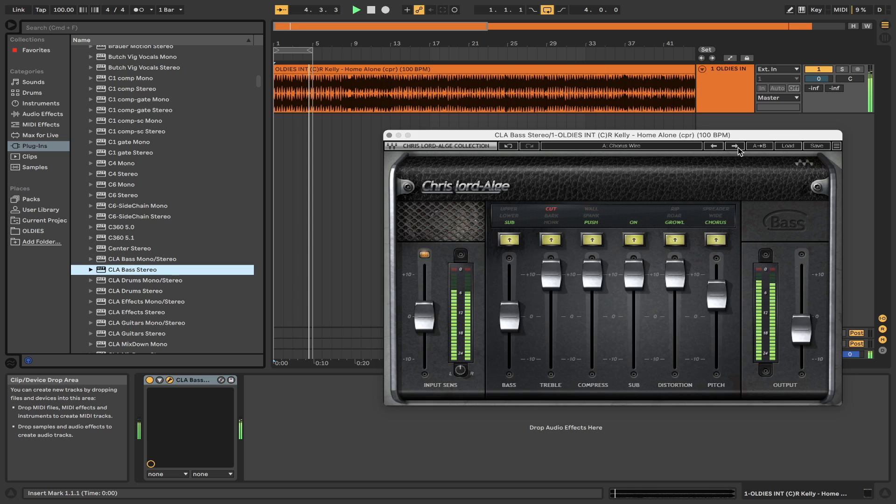
{"action": "left_click", "coordinate": [734, 146]}
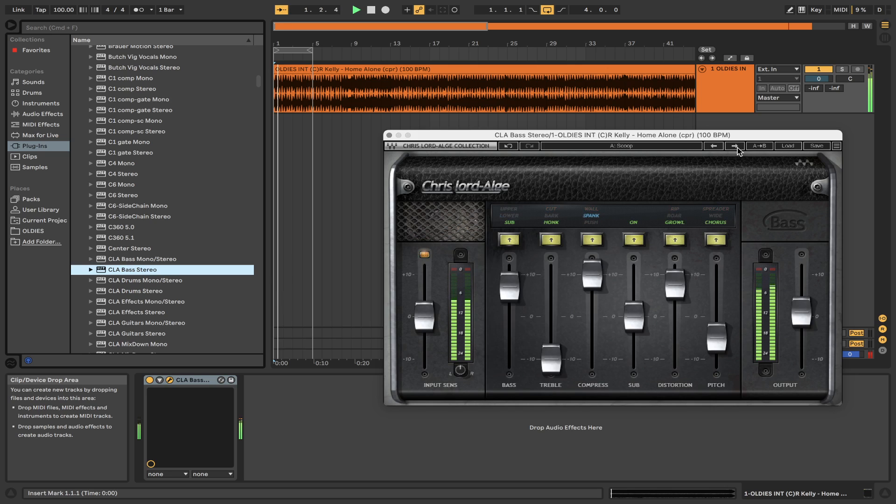
{"action": "left_click", "coordinate": [734, 146]}
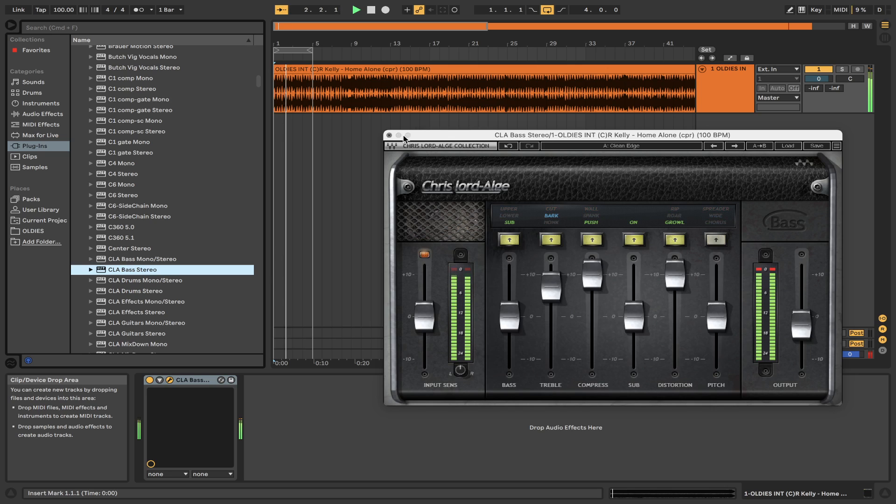
{"action": "left_click", "coordinate": [389, 135]}
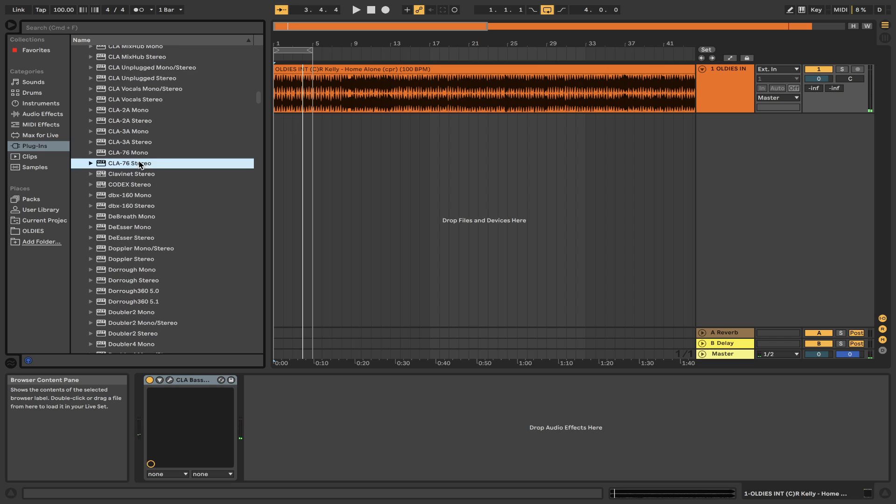
Load CLA-76 Stereo, cycle Kick, Vocal and next presets, and lower its output.
{"action": "double_click", "coordinate": [129, 163]}
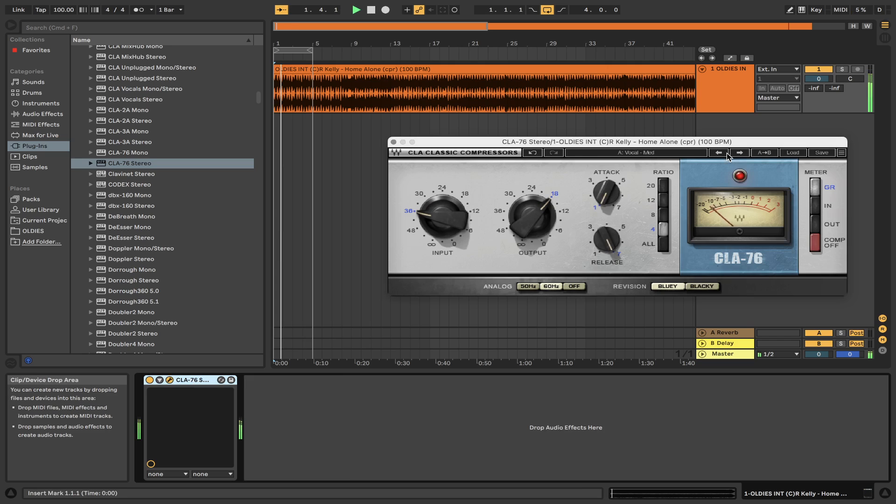
{"action": "left_click", "coordinate": [740, 152]}
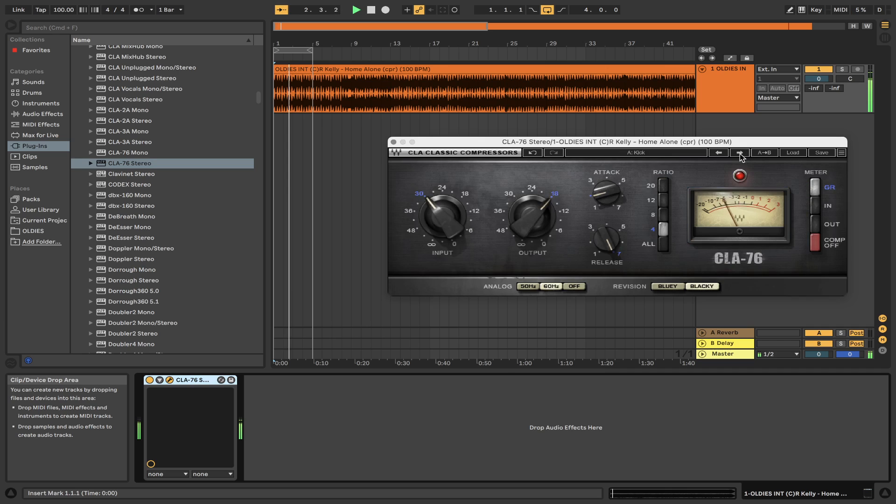
{"action": "left_click", "coordinate": [740, 153]}
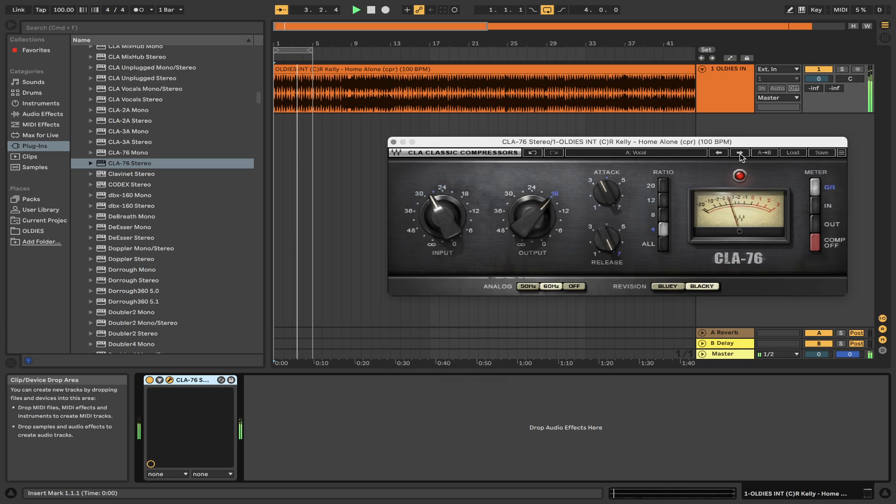
{"action": "left_click", "coordinate": [739, 153]}
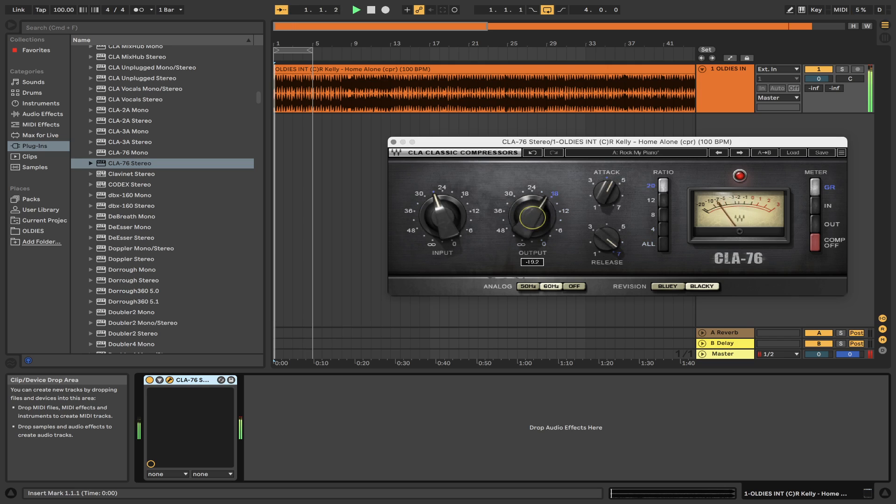
{"action": "left_click_drag", "start_coordinate": [532, 217], "coordinate": [537, 206]}
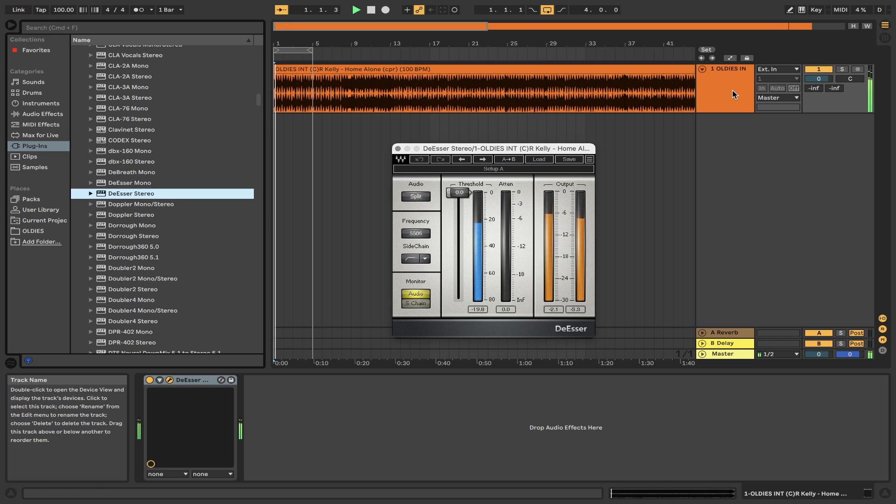
Hide DeEsser, load Doubler2 Stereo, cycle five presets and close its window.
{"action": "left_click", "coordinate": [483, 159]}
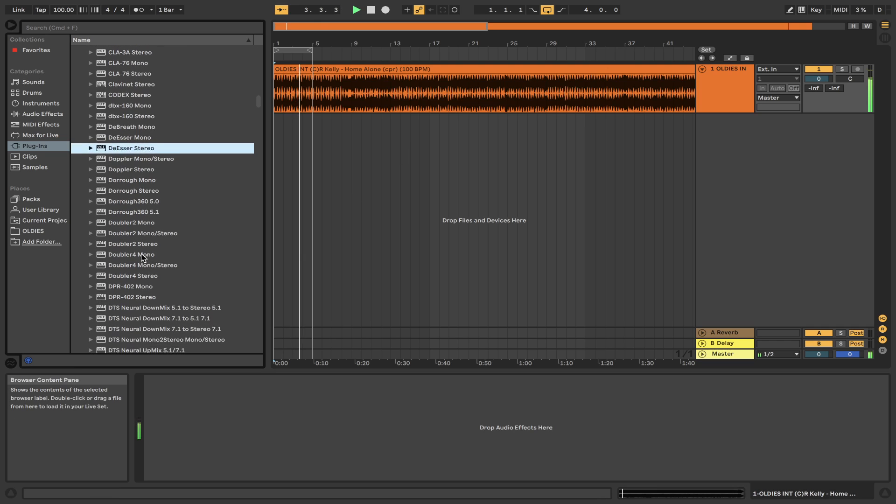
{"action": "double_click", "coordinate": [132, 244]}
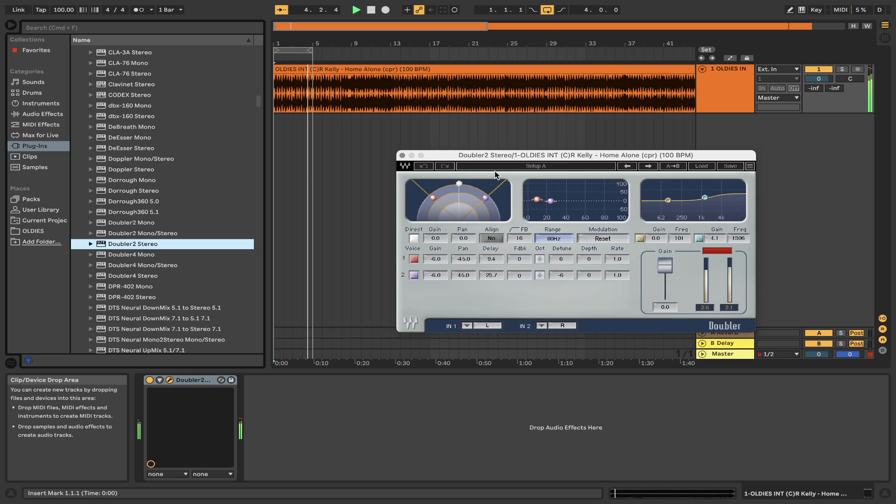
{"action": "left_click", "coordinate": [647, 167]}
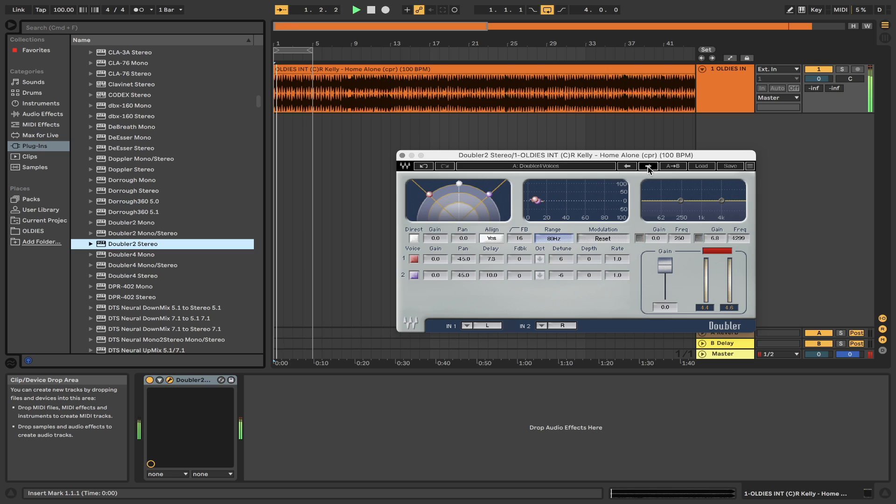
{"action": "left_click", "coordinate": [647, 167]}
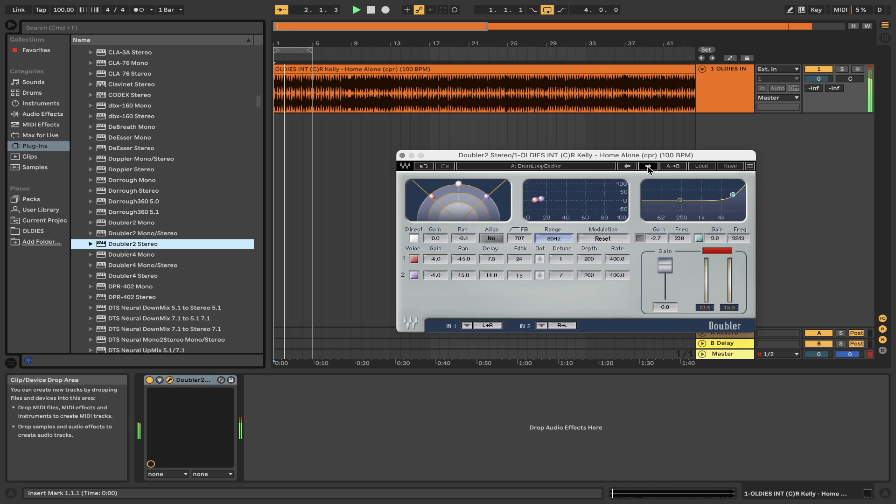
{"action": "left_click", "coordinate": [648, 166]}
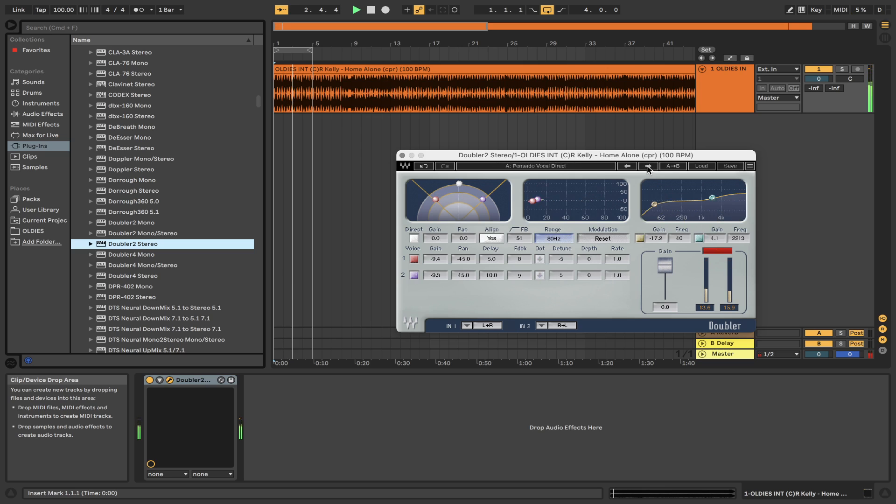
{"action": "left_click", "coordinate": [648, 166]}
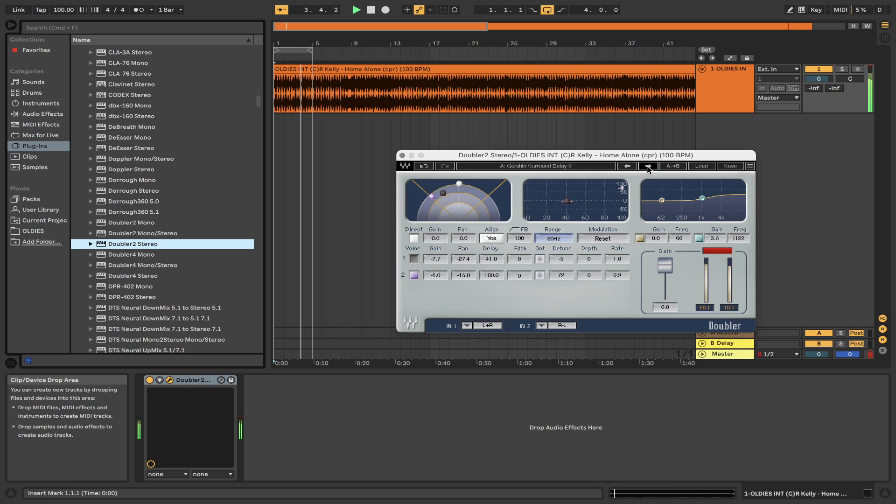
{"action": "left_click", "coordinate": [648, 165]}
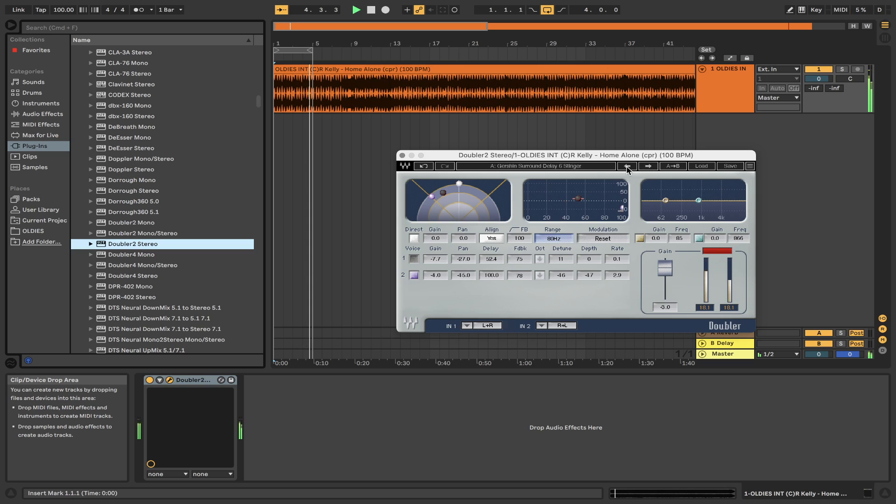
{"action": "left_click", "coordinate": [357, 9]}
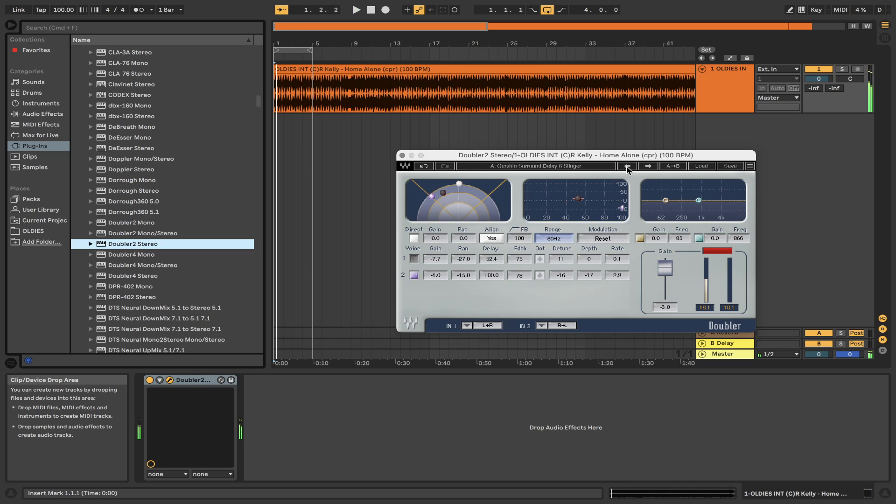
{"action": "left_click", "coordinate": [356, 10]}
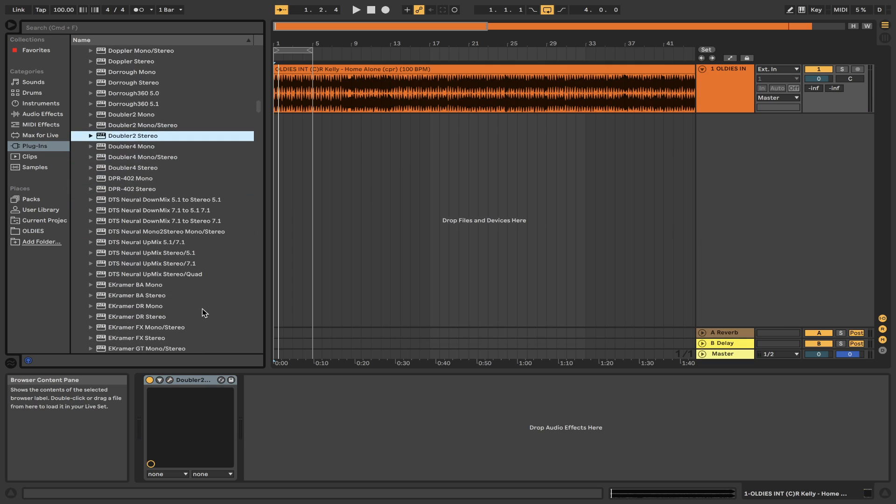
Scroll the browser and step F6 Stereo to its next preset.
{"action": "scroll", "scroll_direction": "down", "scroll_amount": 3}
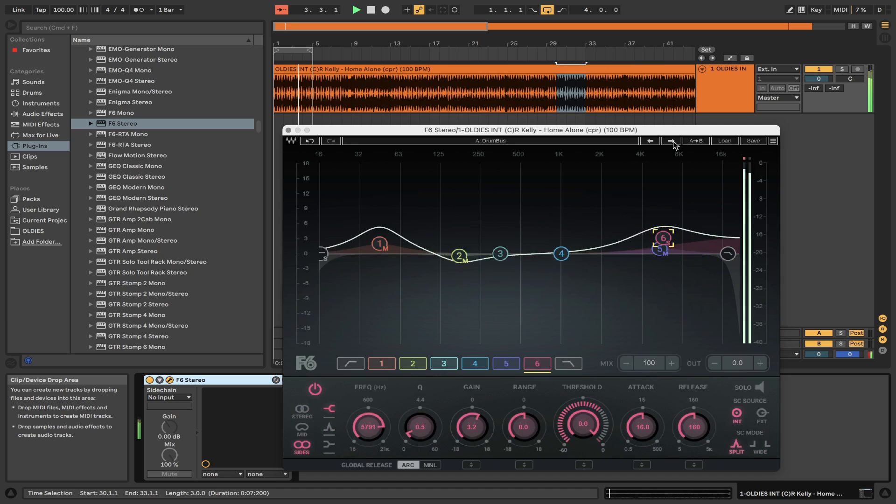
{"action": "left_click", "coordinate": [671, 141]}
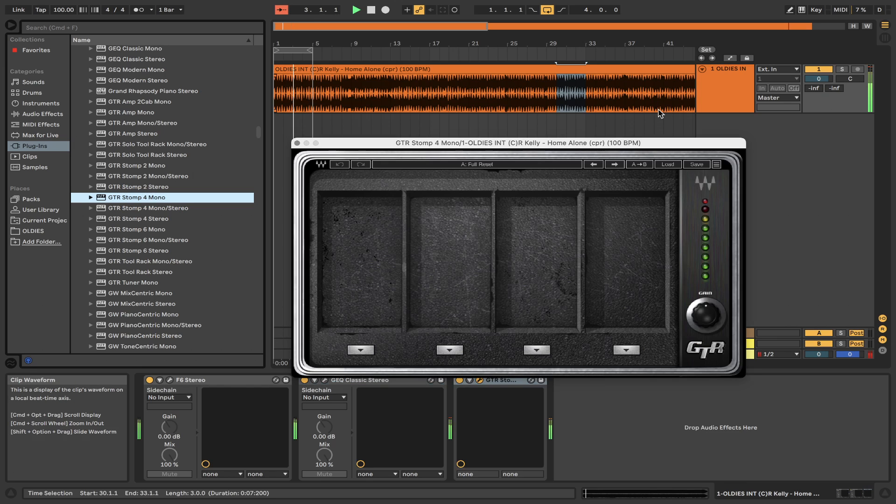
Cycle through five GTR Stomp 4 Mono presets, then close its window.
{"action": "left_click", "coordinate": [615, 163]}
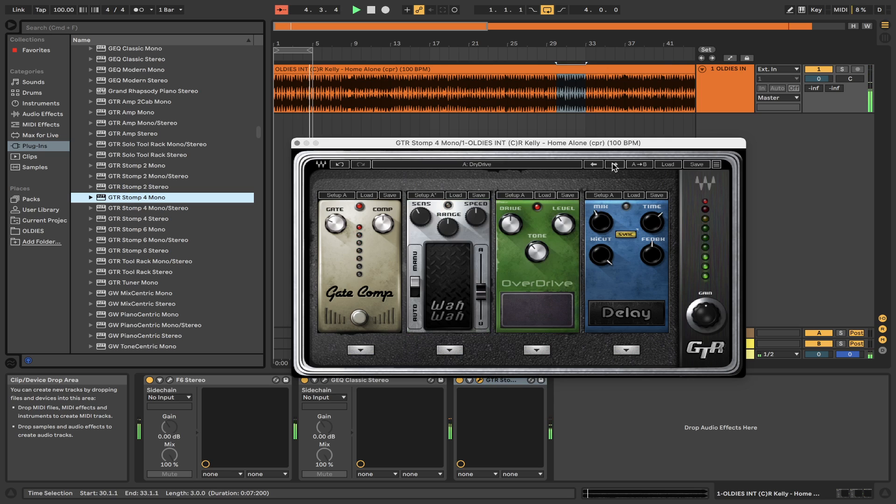
{"action": "left_click", "coordinate": [614, 164]}
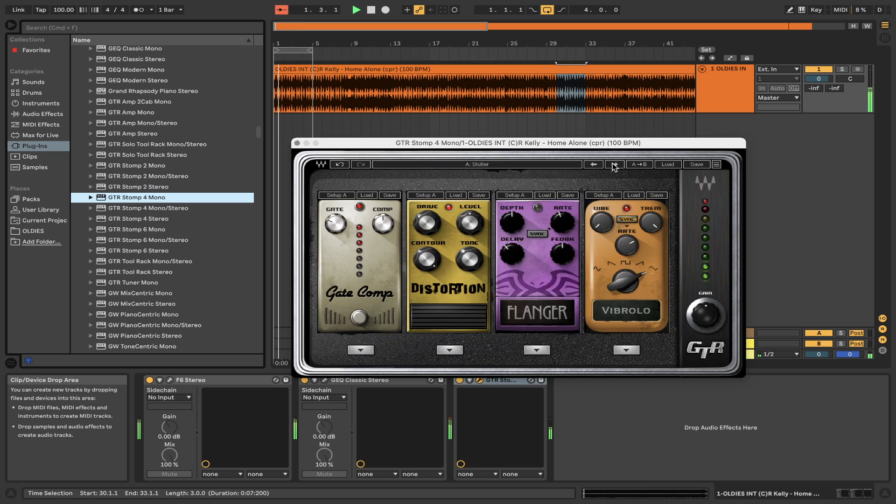
{"action": "left_click", "coordinate": [615, 165]}
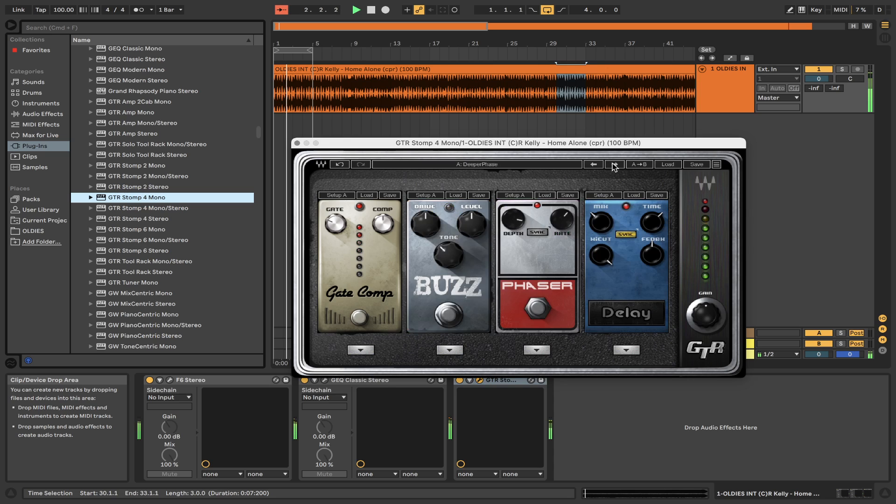
{"action": "left_click", "coordinate": [615, 164]}
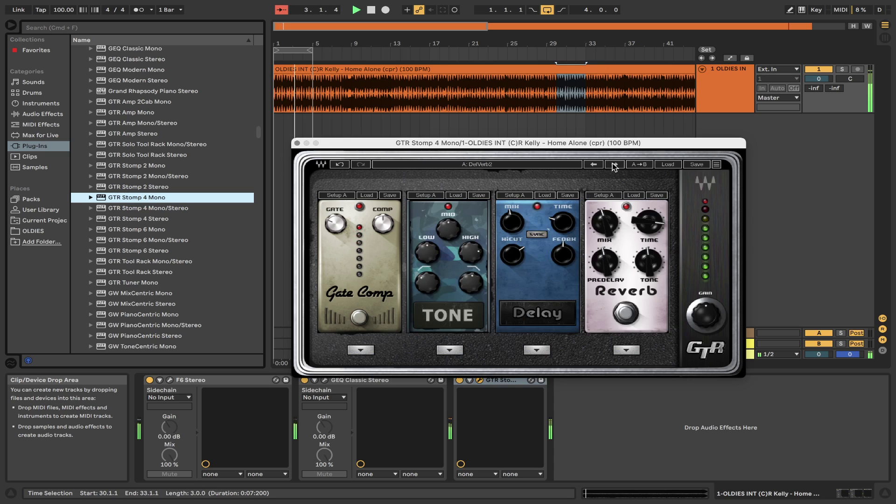
{"action": "left_click", "coordinate": [614, 164]}
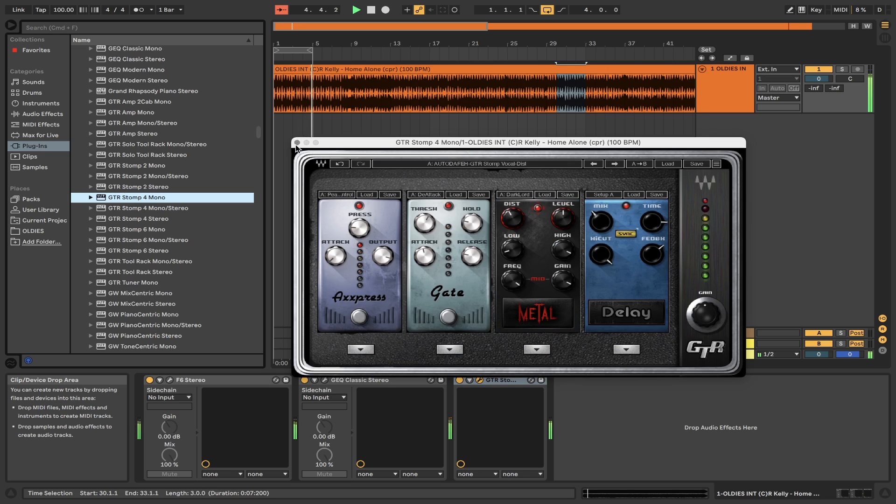
{"action": "left_click", "coordinate": [297, 143]}
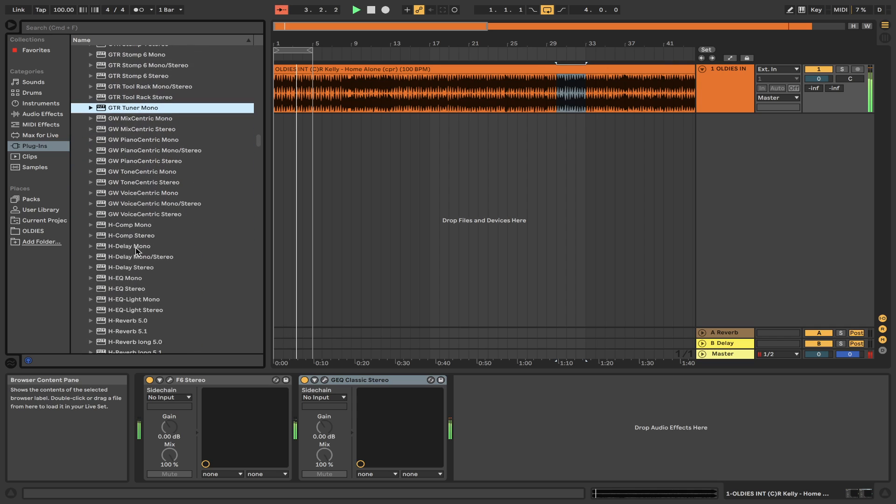
Add H-Delay Mono to the track and cycle through three of its presets.
{"action": "double_click", "coordinate": [129, 246]}
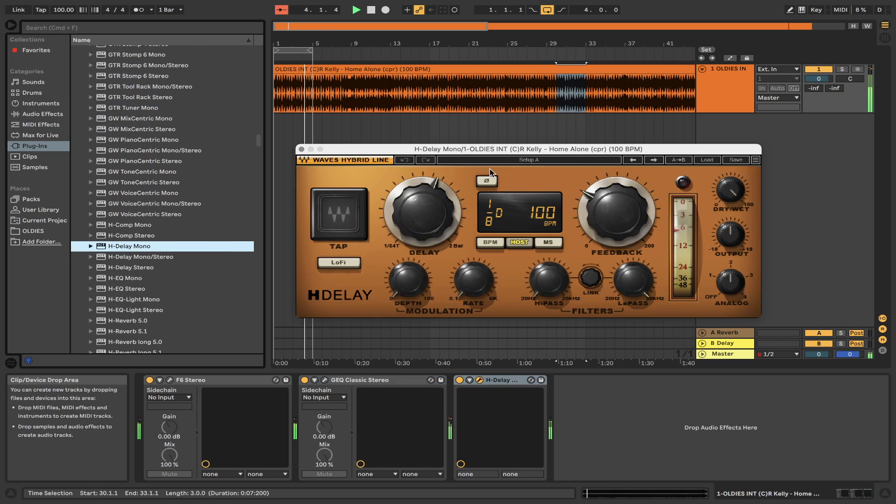
{"action": "left_click", "coordinate": [653, 160]}
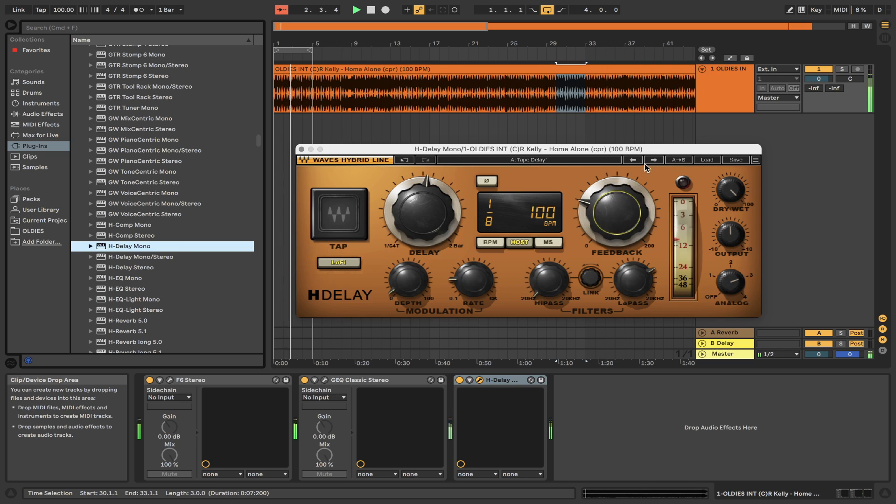
{"action": "left_click", "coordinate": [654, 159]}
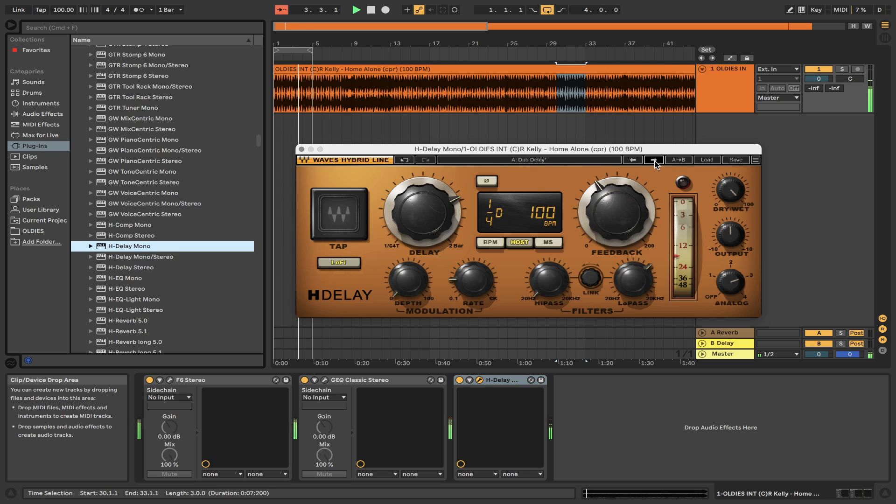
{"action": "left_click", "coordinate": [654, 160]}
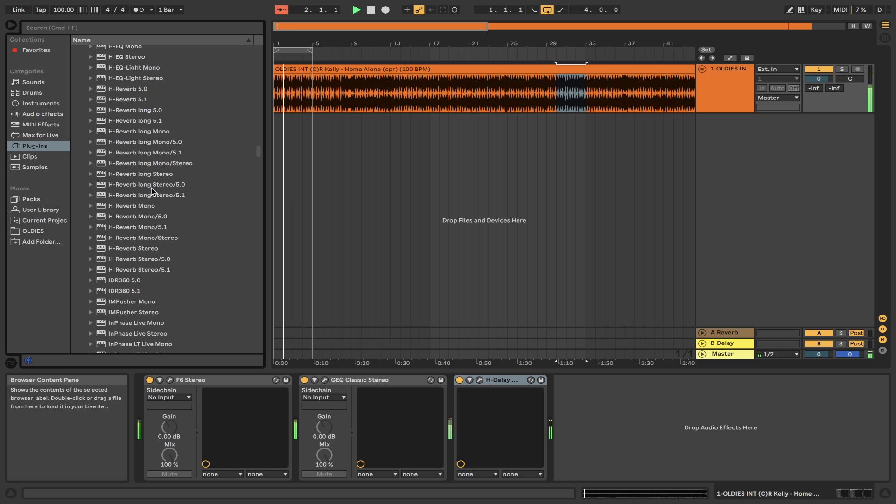
Add H-Reverb long Stereo to the track and cycle two of its presets.
{"action": "left_click", "coordinate": [140, 174]}
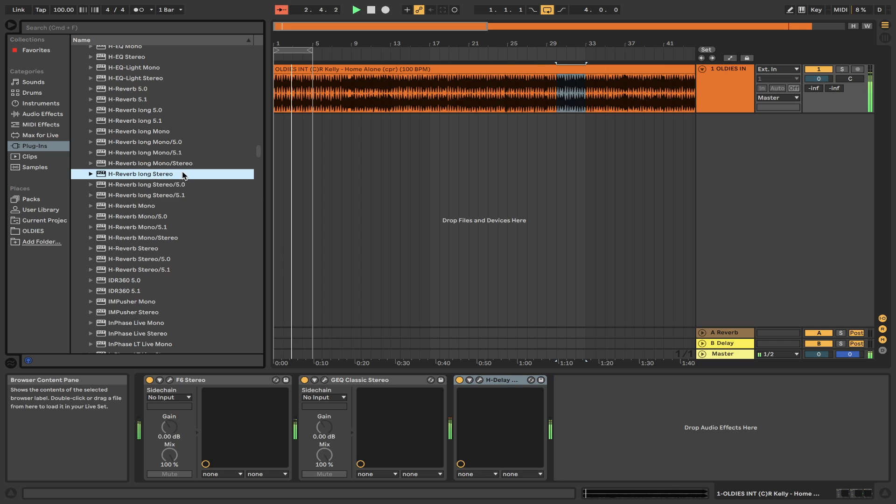
{"action": "double_click", "coordinate": [140, 173]}
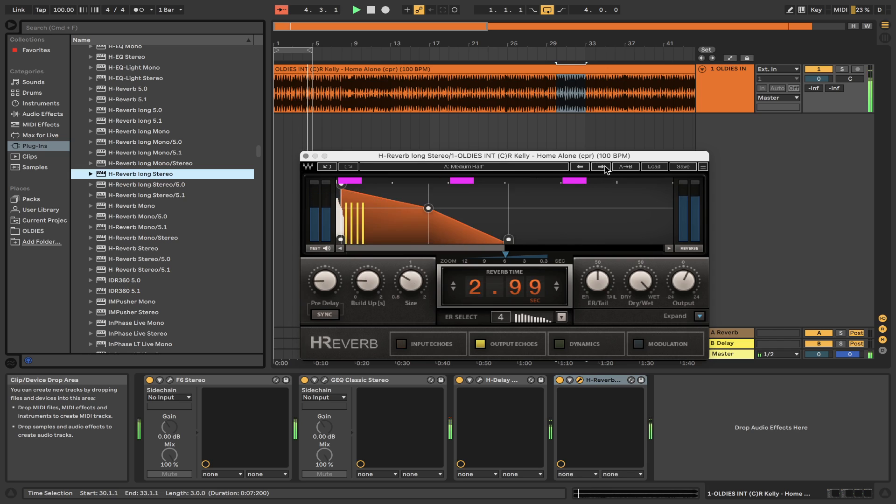
{"action": "left_click", "coordinate": [601, 167]}
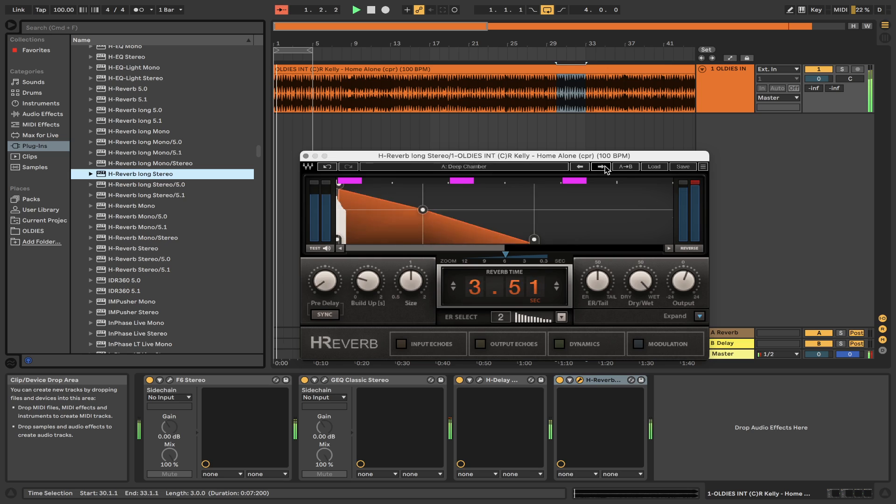
{"action": "left_click", "coordinate": [600, 167]}
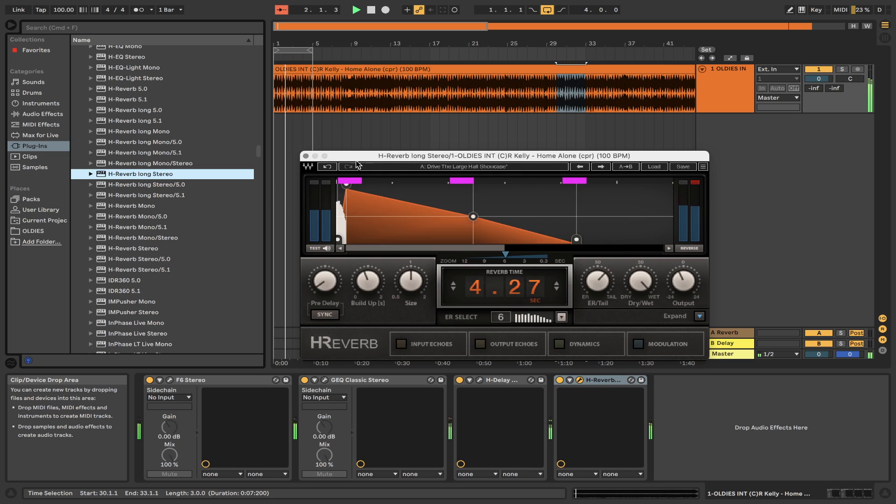
{"action": "left_click", "coordinate": [306, 156]}
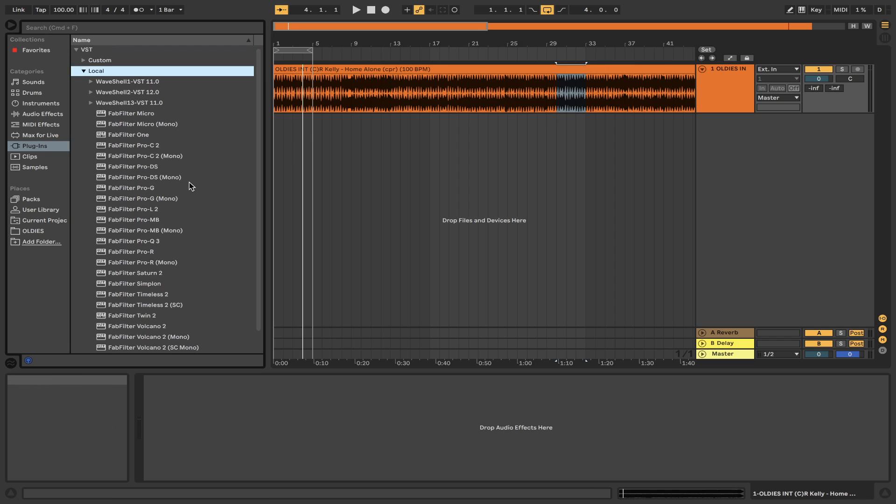
Start the OLDIES track playing and select C4 Stereo among the WaveShell plug-ins.
{"action": "double_click", "coordinate": [133, 166]}
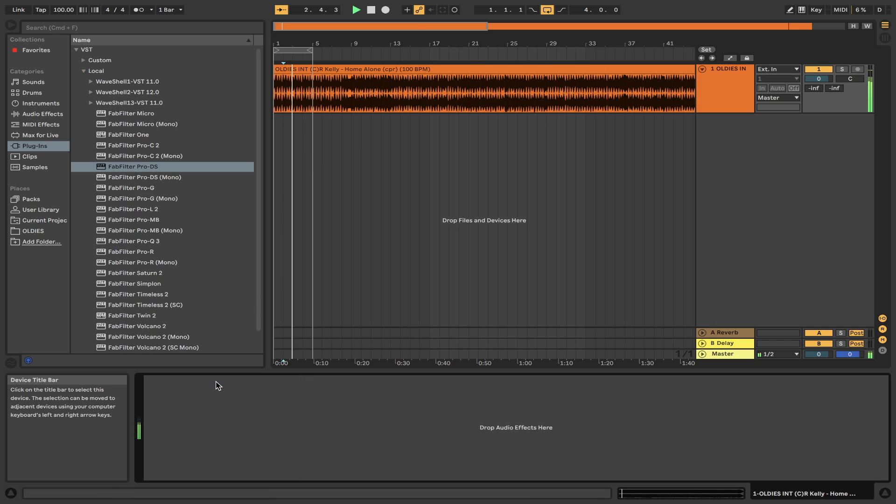
{"action": "left_click", "coordinate": [91, 102]}
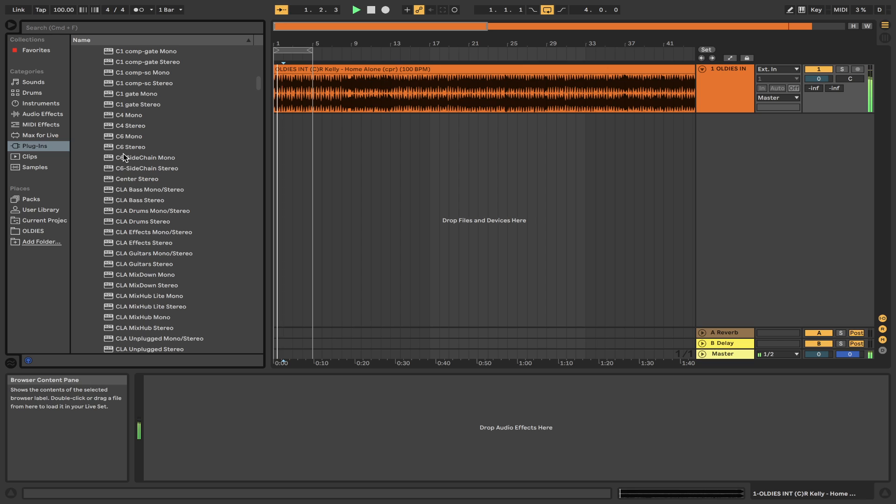
{"action": "left_click", "coordinate": [130, 126]}
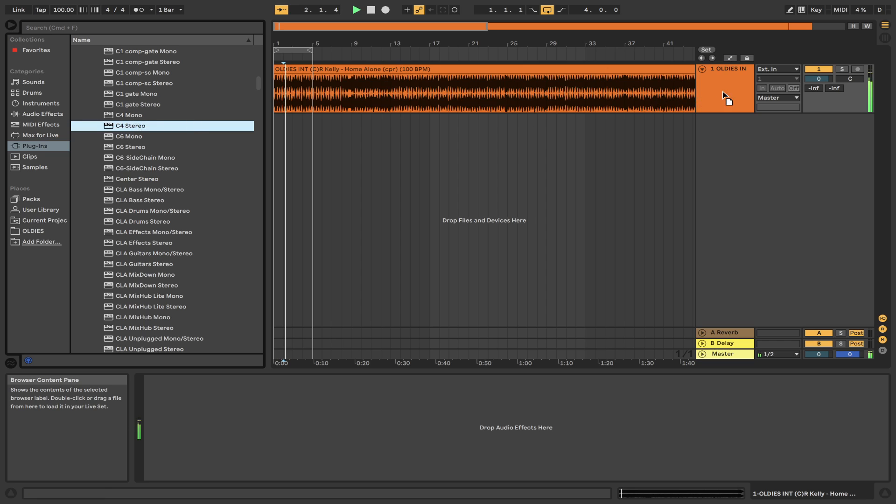
Load C4 Stereo onto OLDIES, step through two presets, and close its window.
{"action": "double_click", "coordinate": [130, 125]}
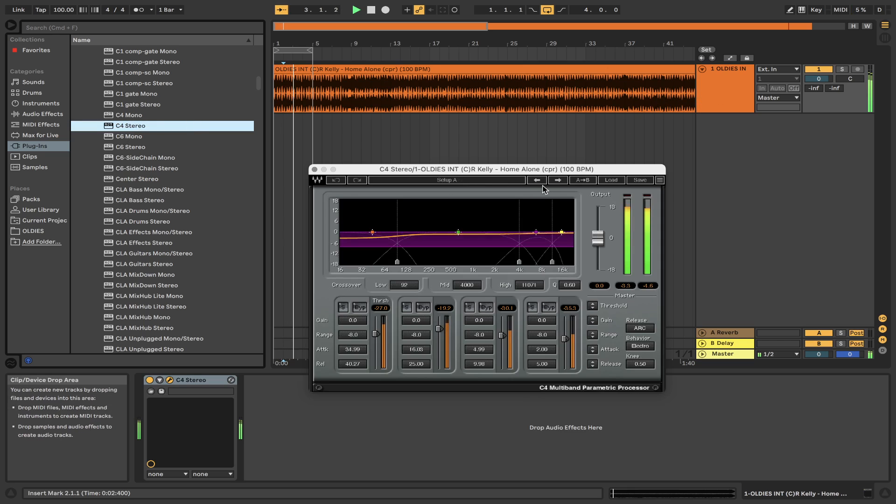
{"action": "left_click", "coordinate": [558, 180]}
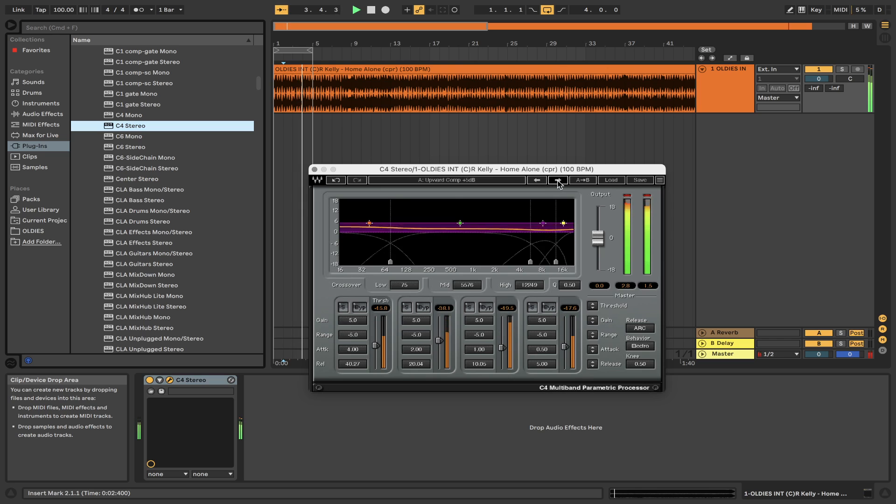
{"action": "left_click", "coordinate": [558, 180]}
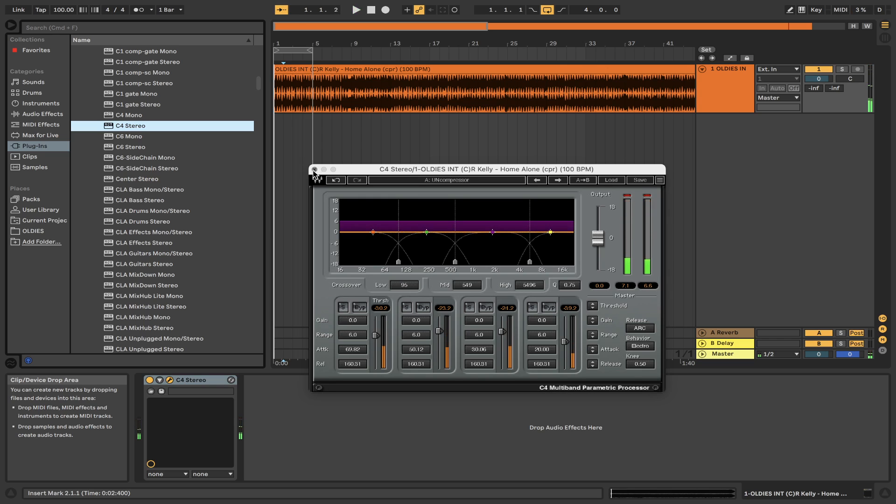
{"action": "left_click", "coordinate": [316, 169]}
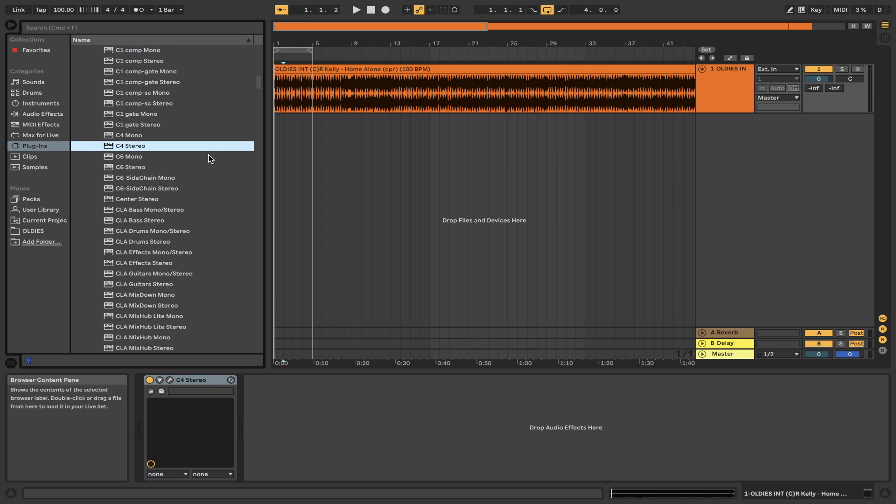
Load CLA Drums Stereo and cycle through several of its presets.
{"action": "left_click", "coordinate": [143, 242]}
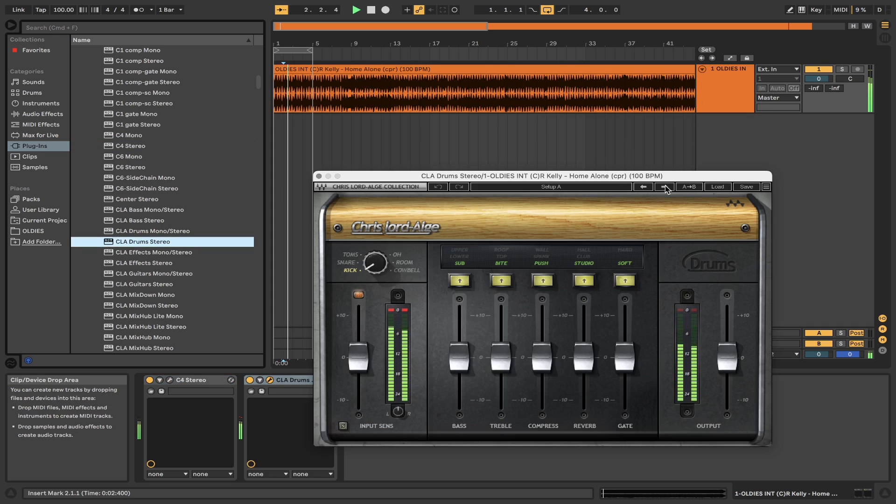
{"action": "left_click", "coordinate": [664, 187]}
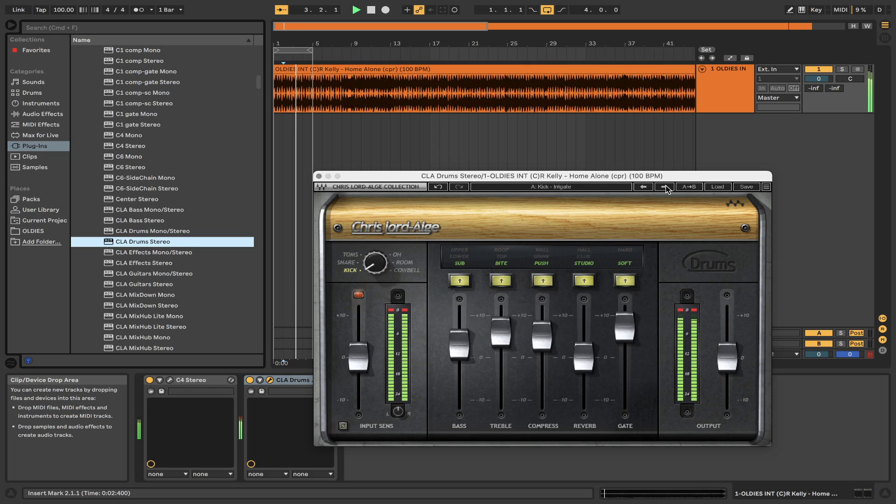
{"action": "left_click", "coordinate": [665, 187]}
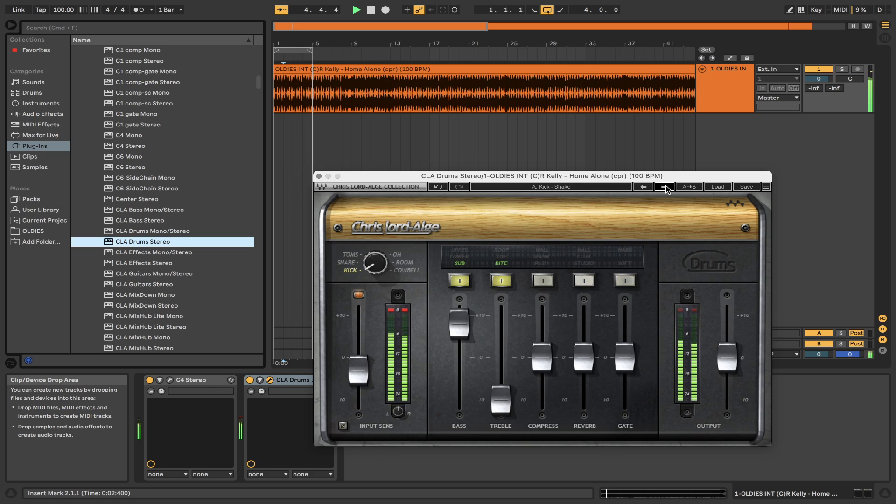
{"action": "left_click", "coordinate": [664, 186]}
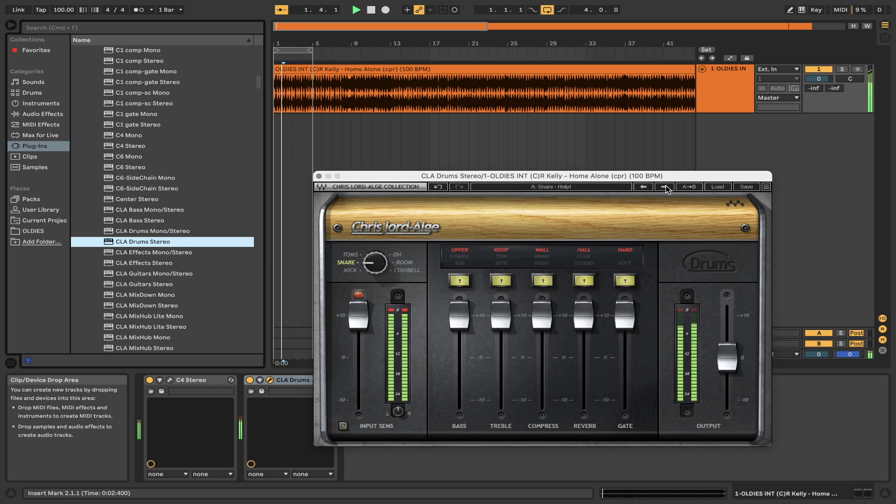
{"action": "left_click", "coordinate": [319, 176]}
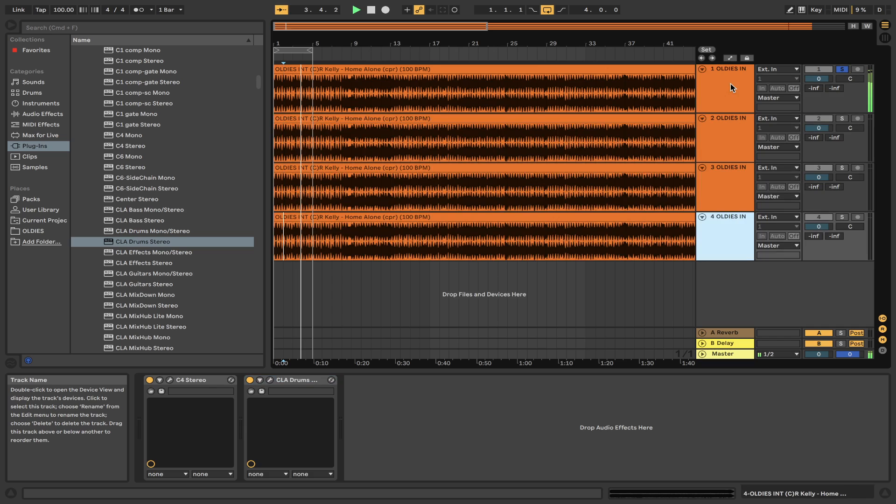
Scroll the arrangement down to follow the OLDIES duplicates up to track 52.
{"action": "scroll", "scroll_direction": "down", "scroll_amount": 3}
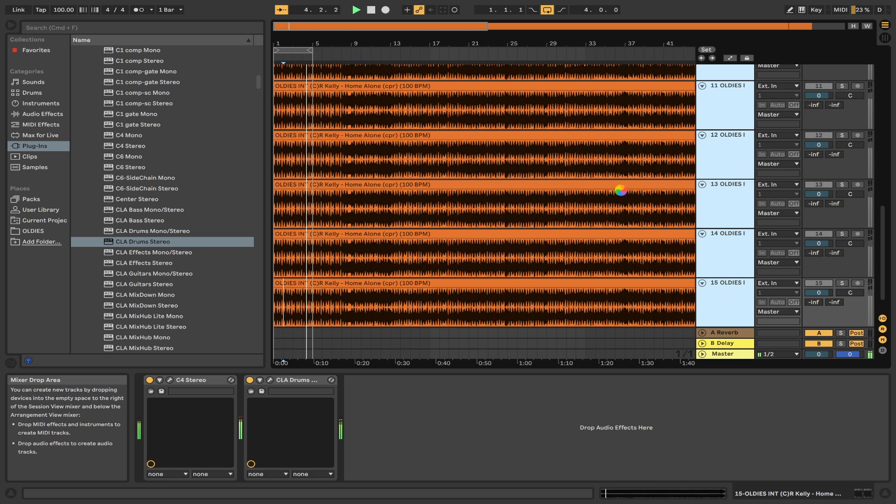
{"action": "mouse_move", "coordinate": [629, 198]}
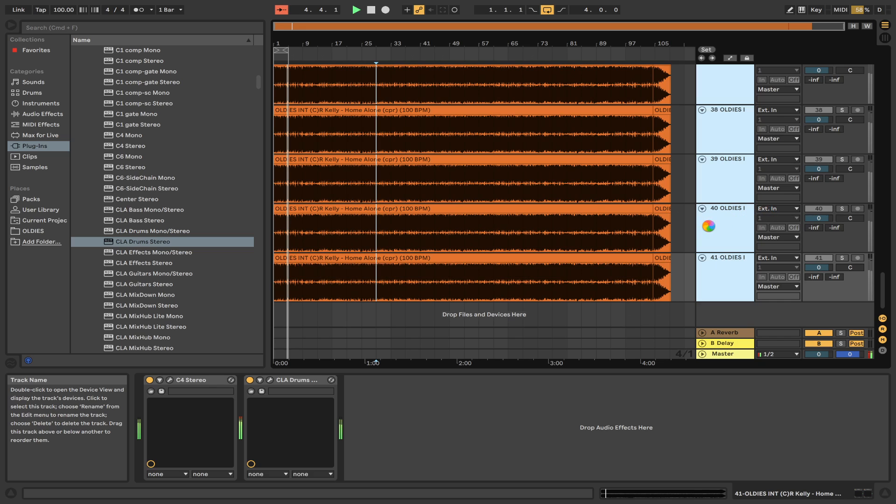
{"action": "scroll", "scroll_direction": "down", "scroll_amount": 3}
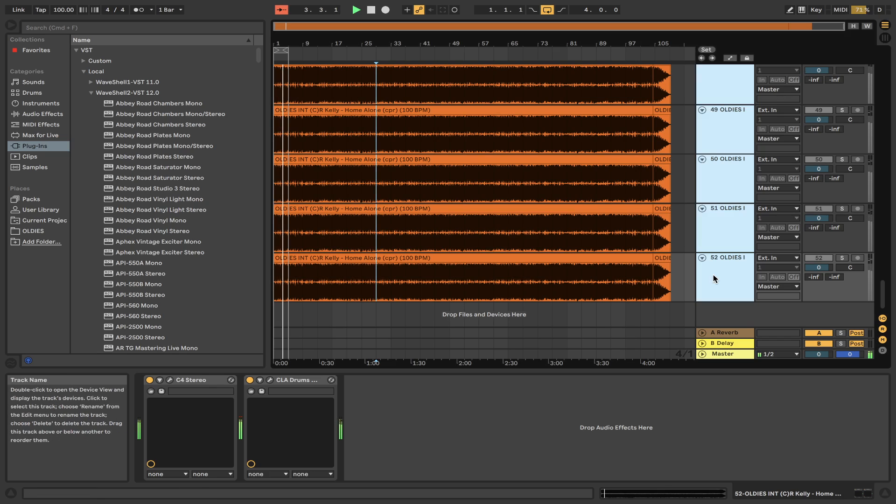
{"action": "mouse_move", "coordinate": [697, 234]}
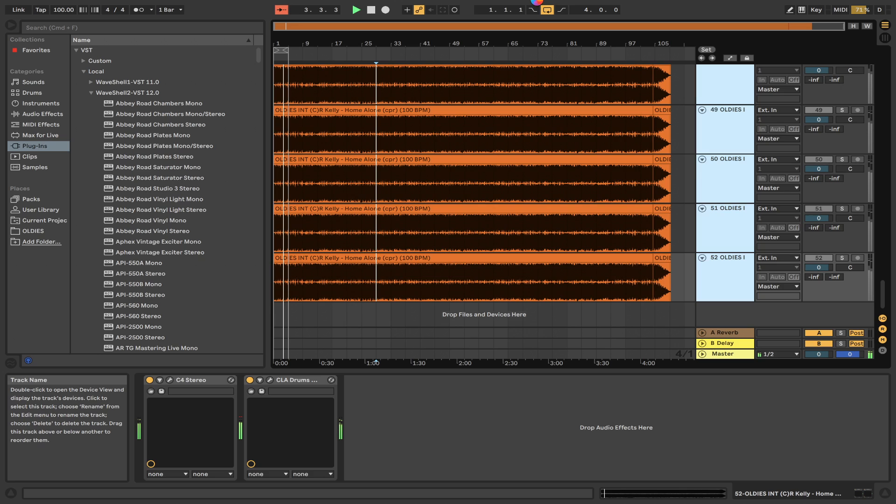
{"action": "mouse_move", "coordinate": [509, 211]}
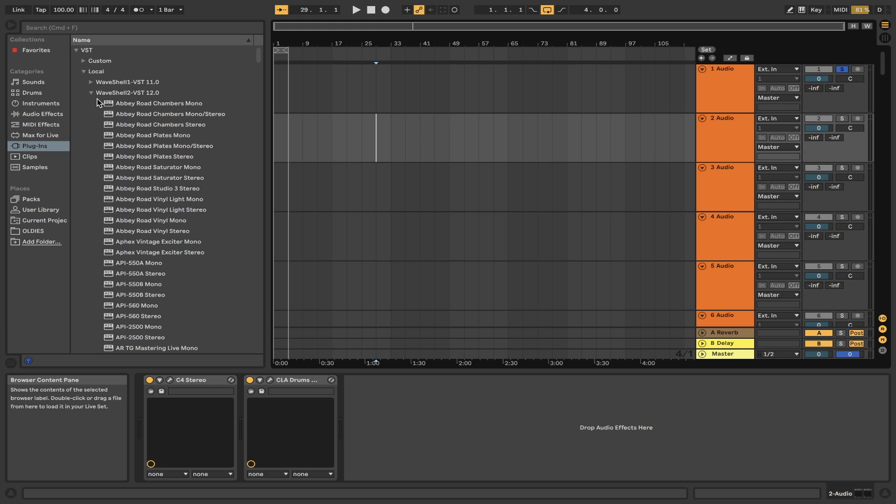
Scroll the plug-in browser, then open the Live application menu showing Quit Live.
{"action": "scroll", "scroll_direction": "down", "scroll_amount": 3}
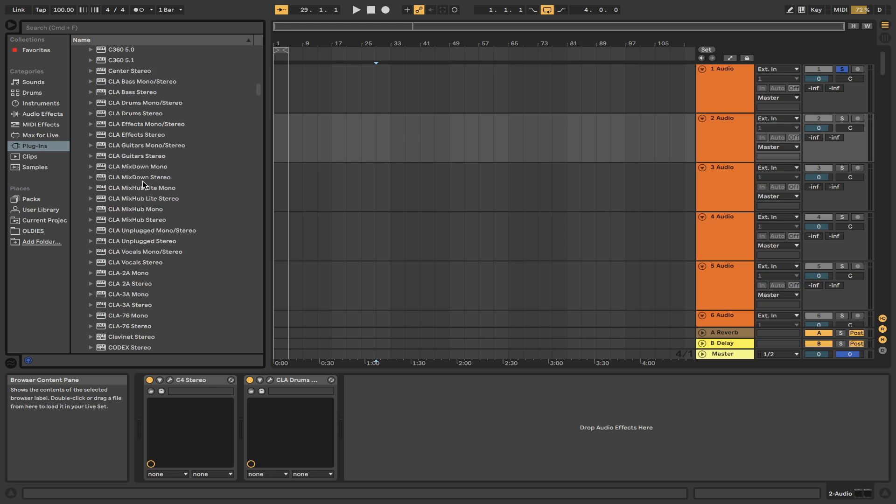
{"action": "scroll", "scroll_direction": "down", "scroll_amount": 3}
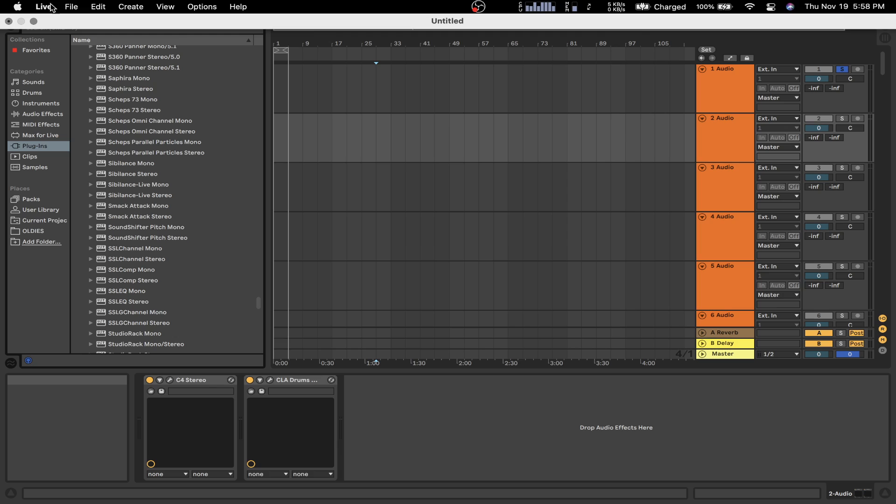
{"action": "left_click", "coordinate": [41, 7]}
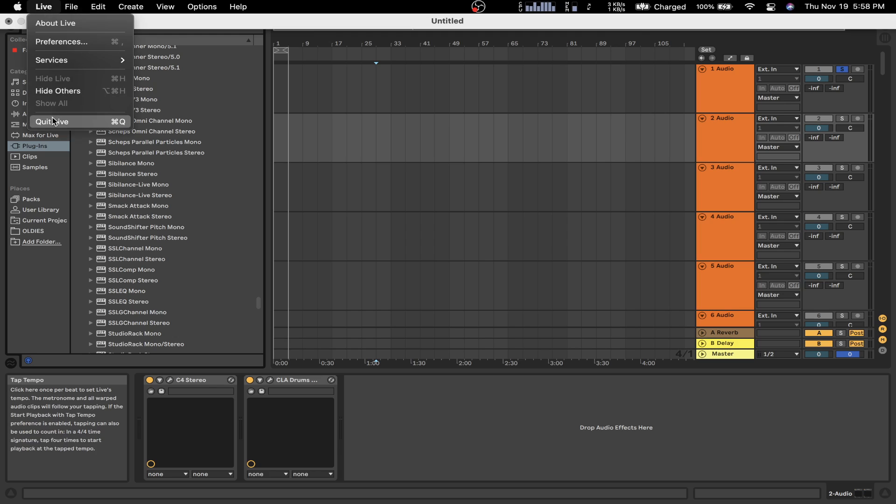